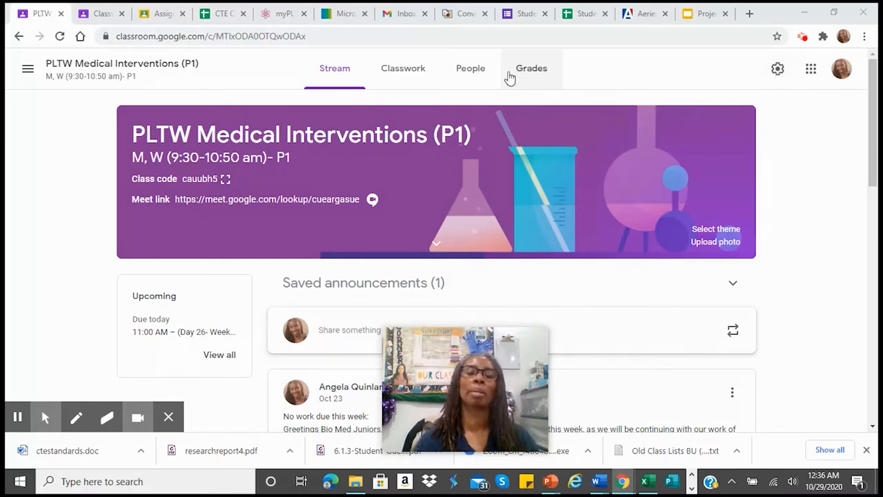
pyautogui.moveTo(382, 62)
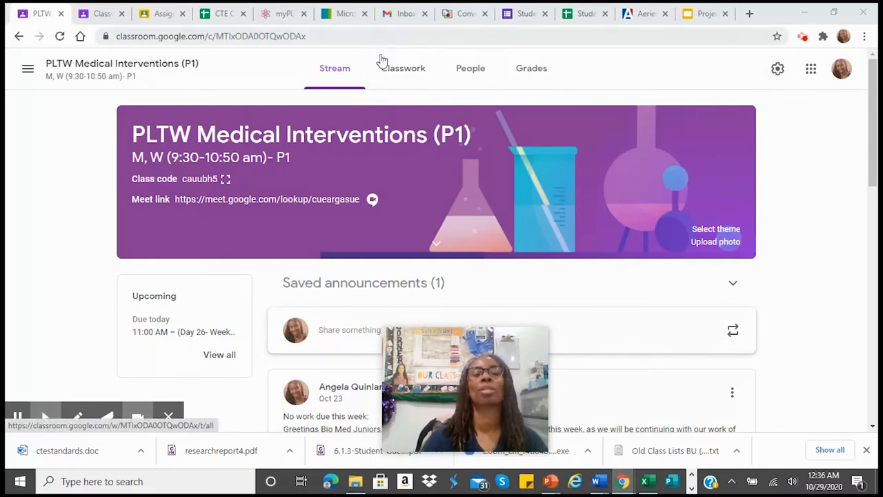
# - Go to the PLTW Medical Interventions (P1) Classwork page and open the Create menu
pyautogui.click(402, 68)
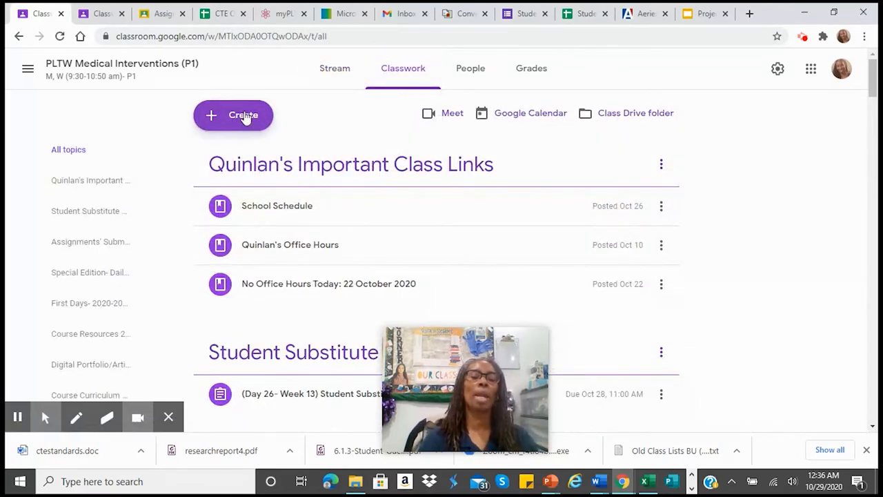
pyautogui.click(233, 114)
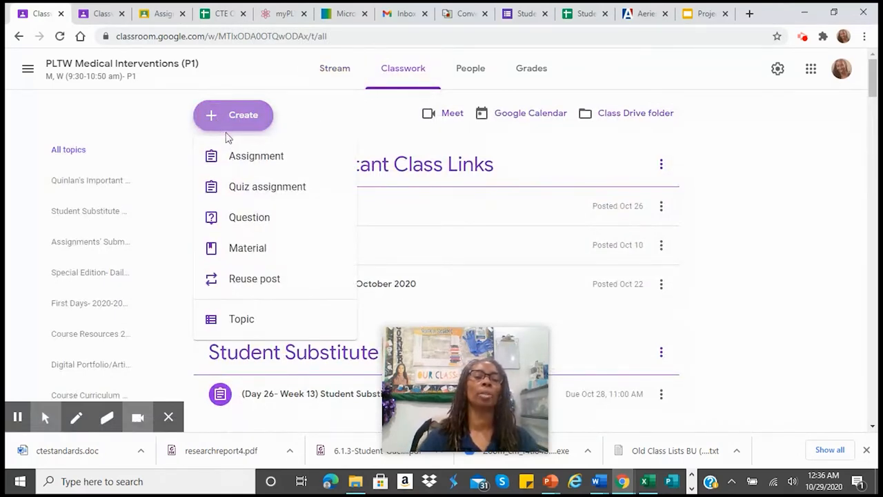
pyautogui.moveTo(257, 312)
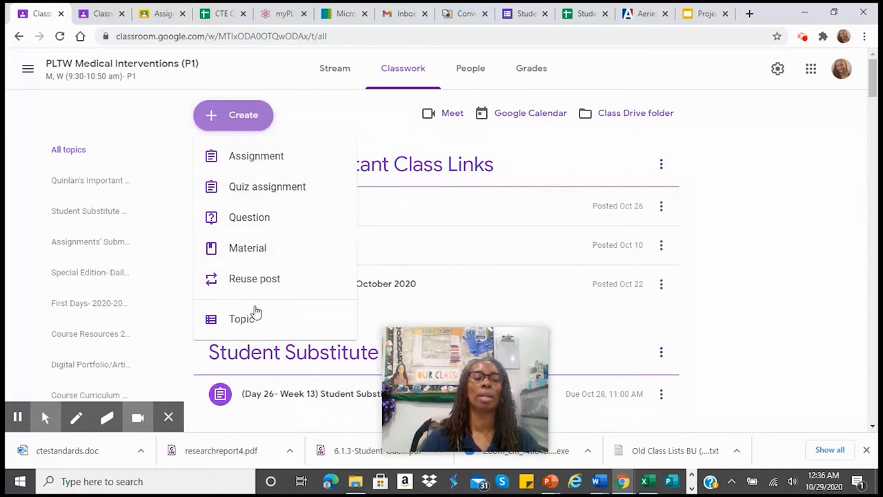
pyautogui.moveTo(257, 155)
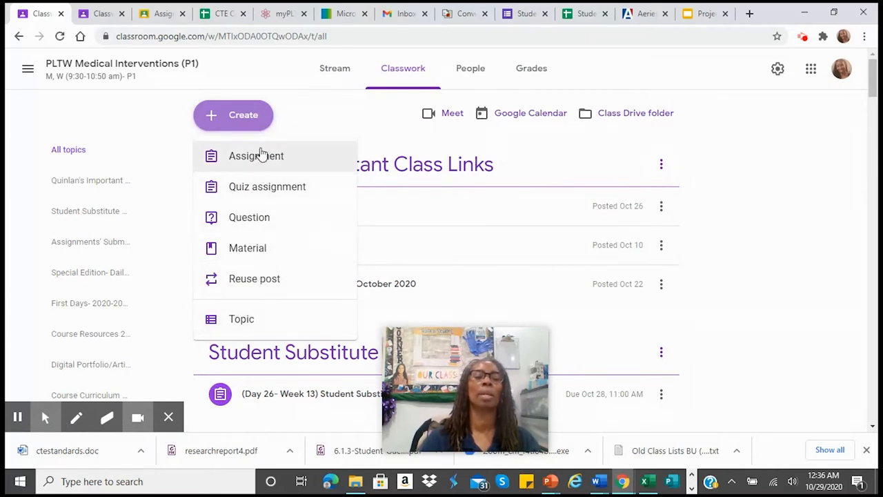
pyautogui.moveTo(261, 155)
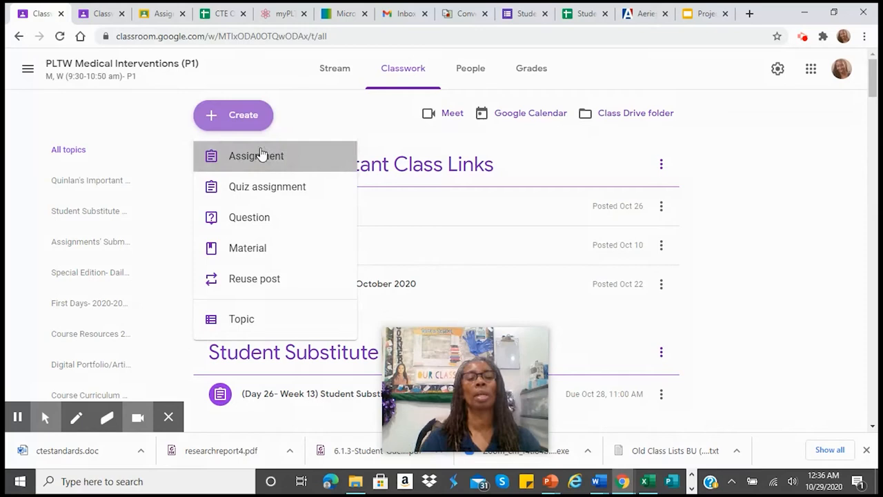
# - Create a new assignment titled 'Scientific Solutions'
pyautogui.click(255, 155)
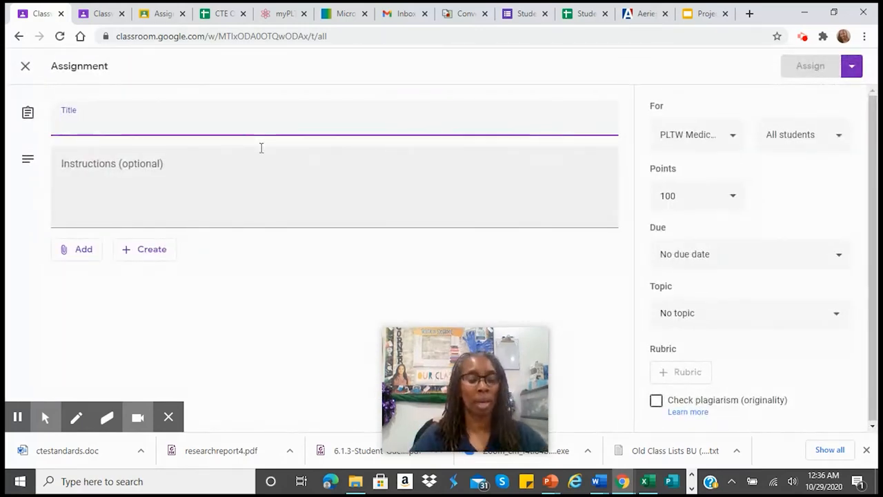
pyautogui.write('Scientific Solutio')
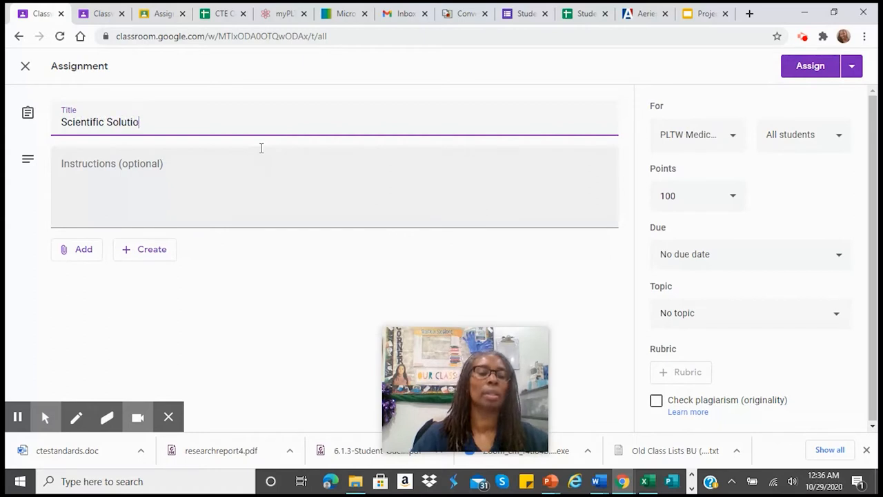
pyautogui.write('ns')
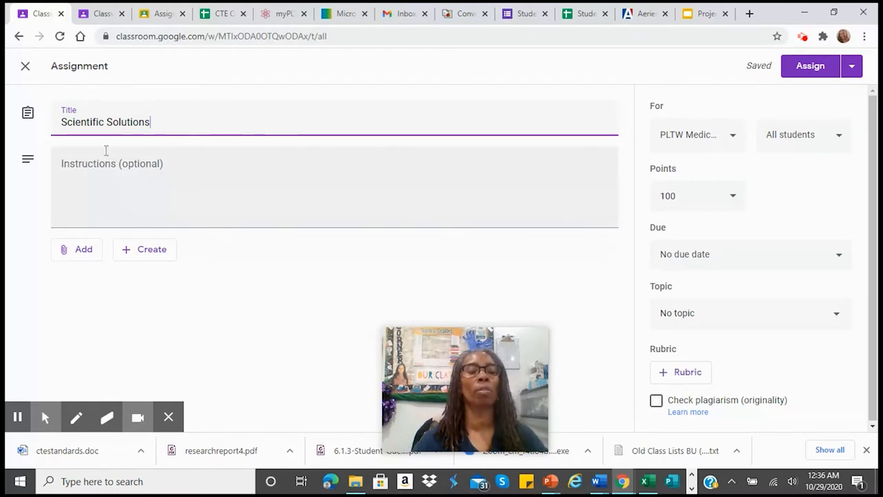
pyautogui.moveTo(132, 239)
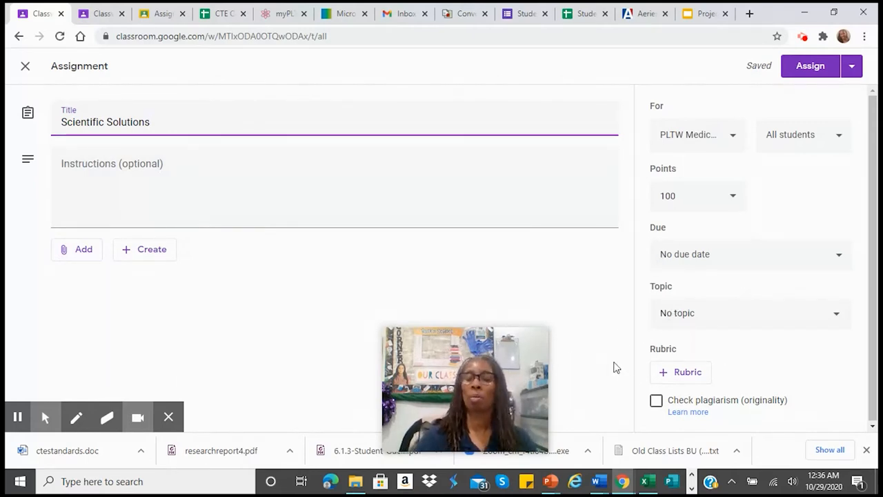
pyautogui.moveTo(722, 366)
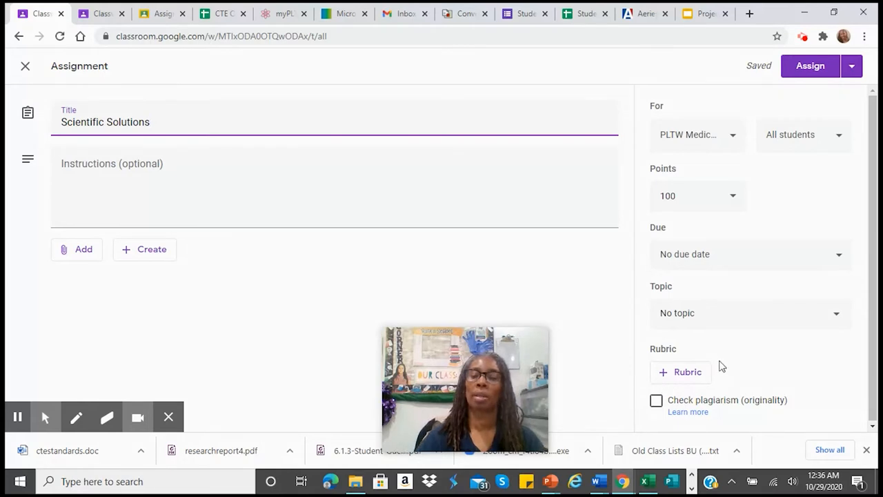
pyautogui.moveTo(698, 382)
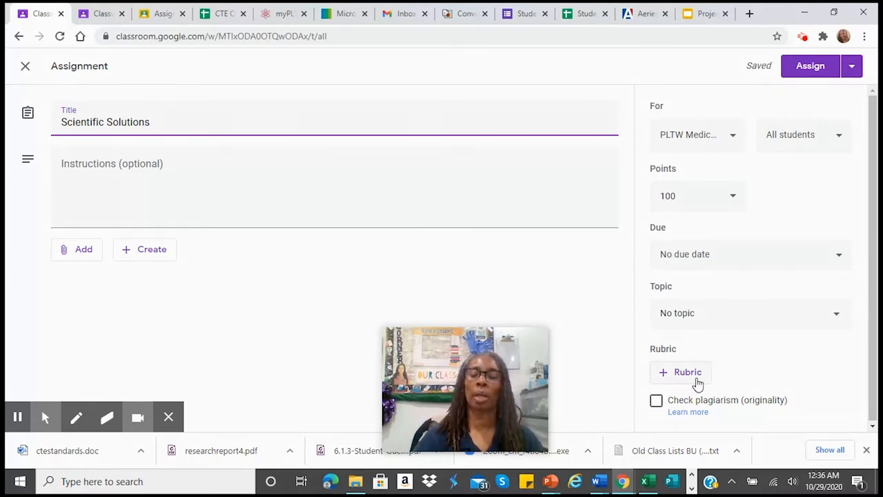
# - Open the Rubric options for the assignment and start a new blank rubric
pyautogui.click(680, 372)
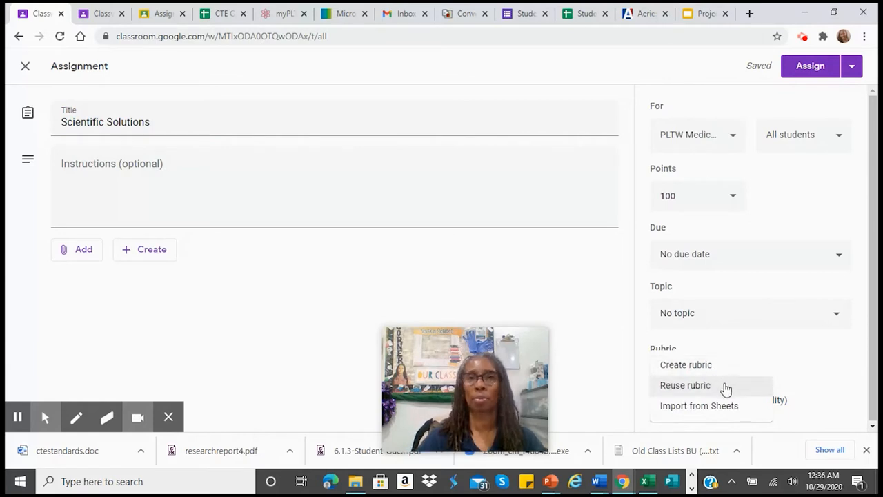
pyautogui.moveTo(726, 408)
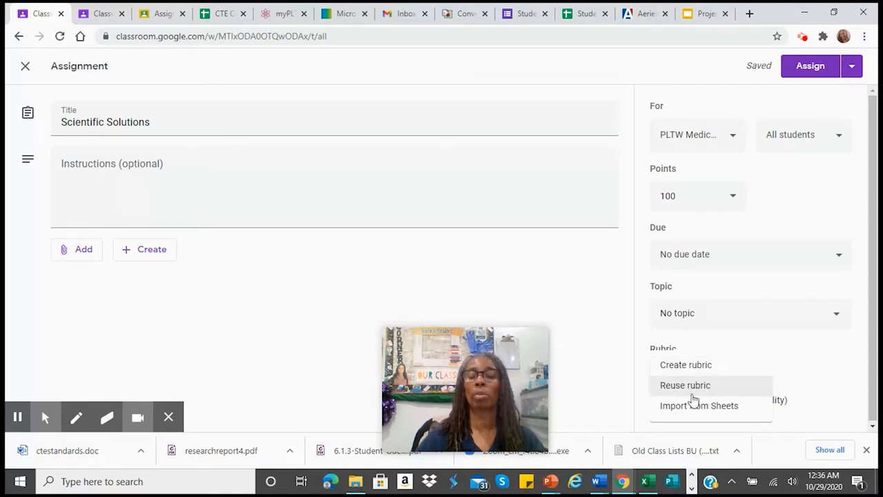
pyautogui.moveTo(720, 389)
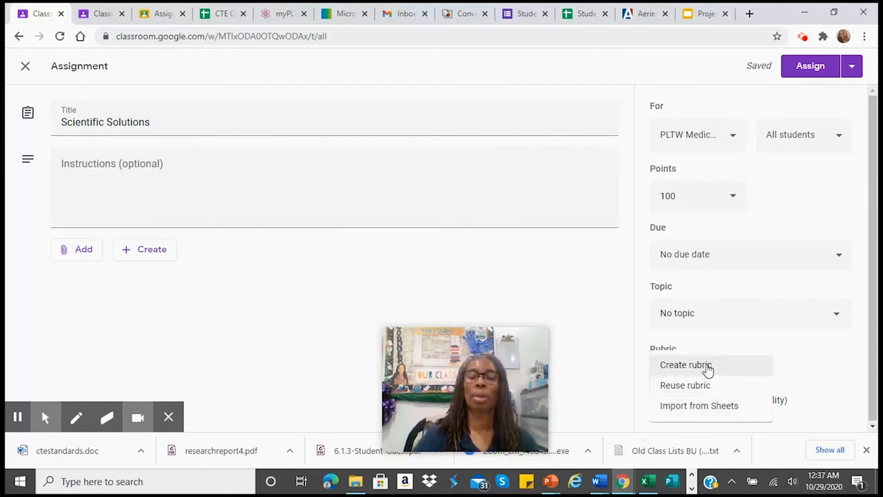
pyautogui.click(685, 365)
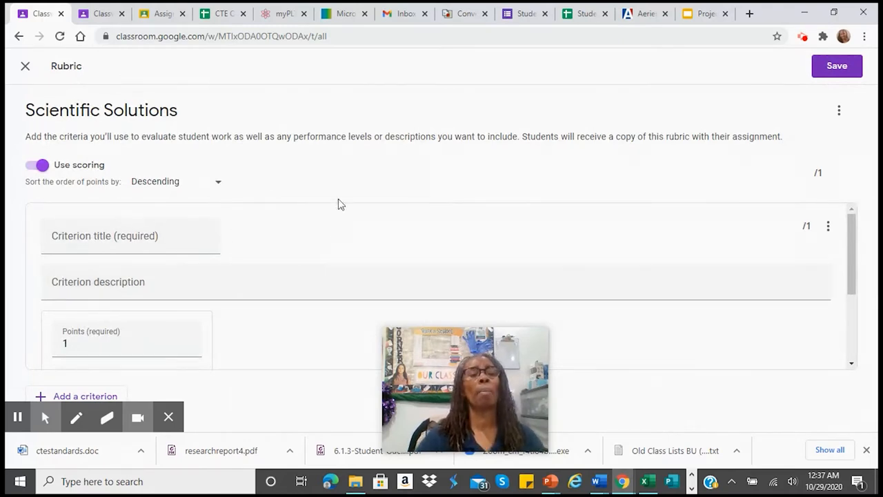
pyautogui.moveTo(340, 238)
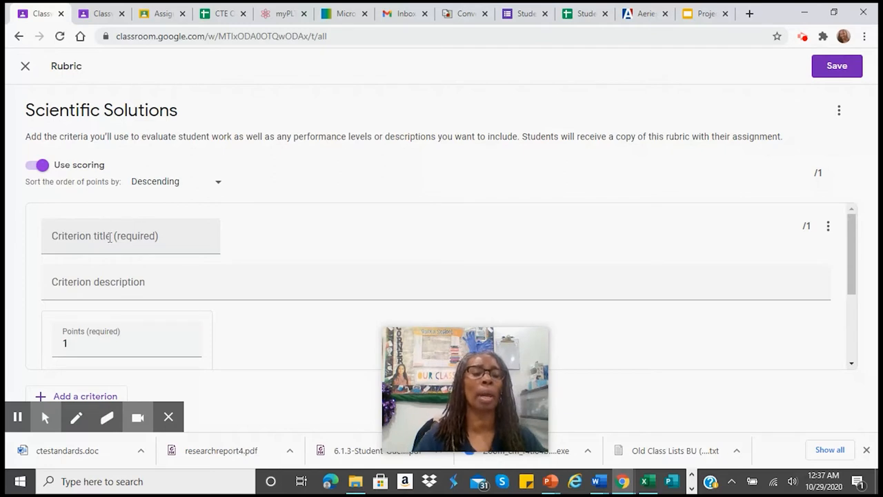
# - Title the rubric's first criterion 'Scientific Solutions'
pyautogui.click(109, 235)
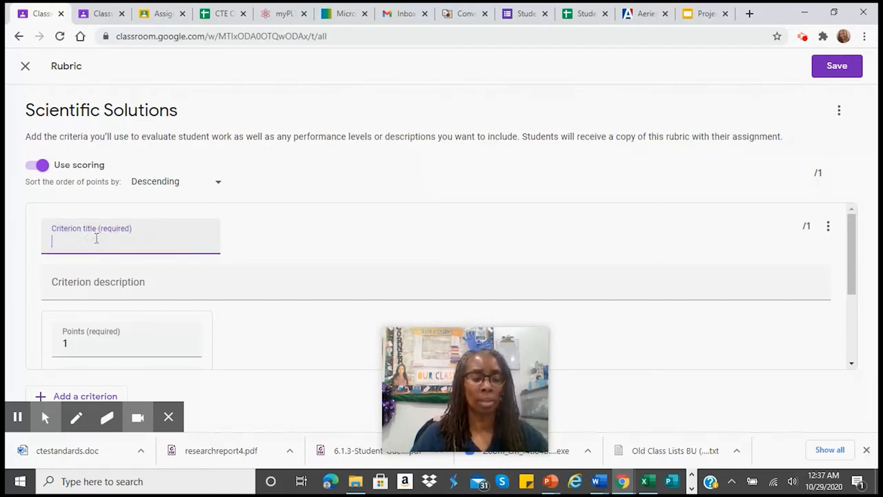
pyautogui.write('Scientific Solutions')
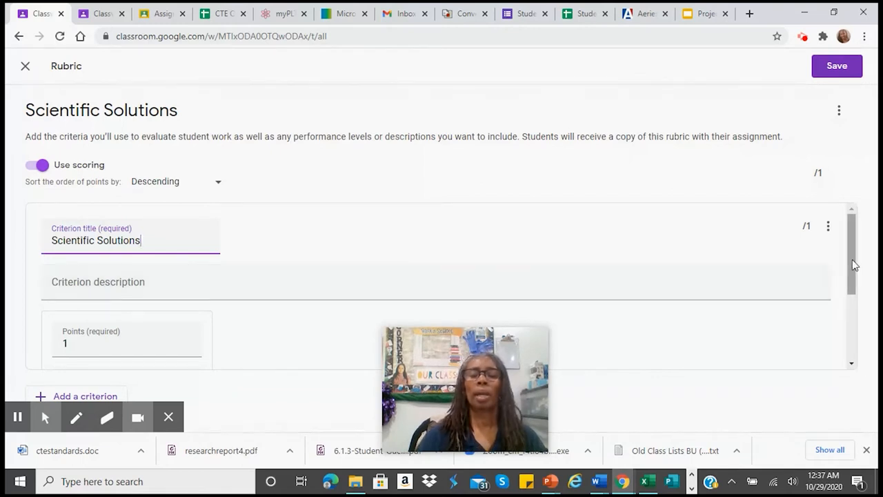
# - Add scoring levels to the criterion and set their points to 4, 3, 2, 1 and 0
pyautogui.scroll(-3)
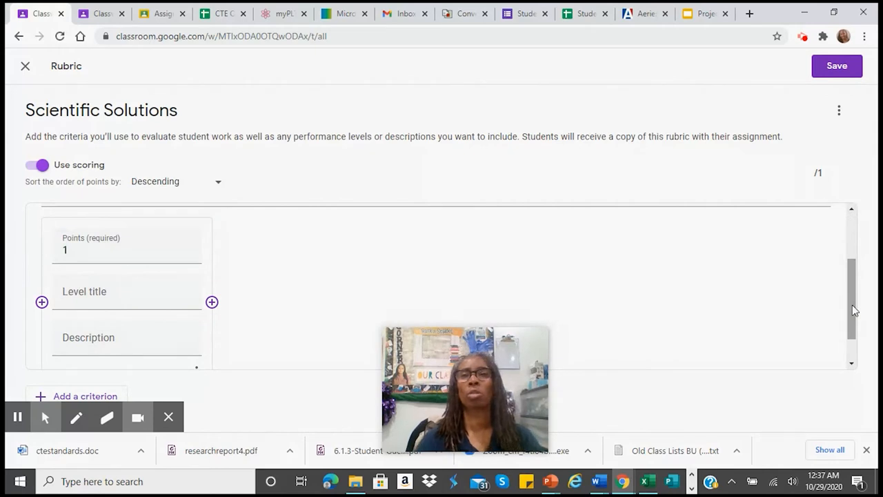
pyautogui.moveTo(518, 279)
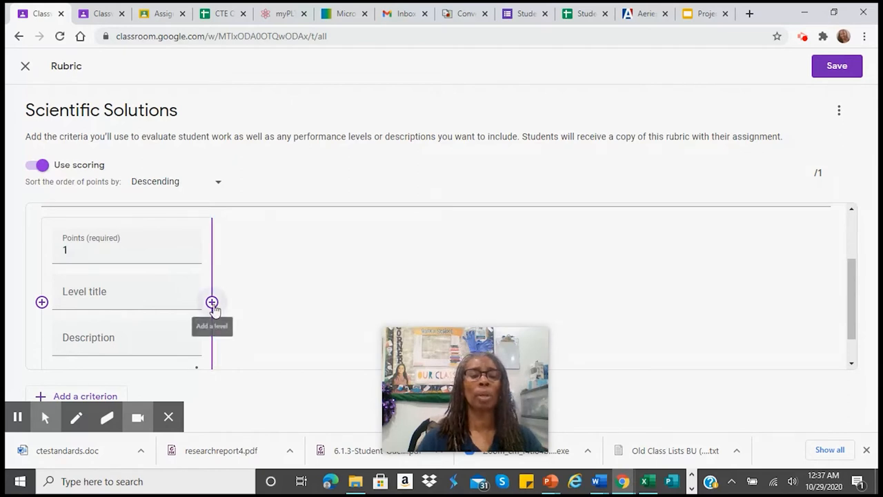
pyautogui.moveTo(212, 302)
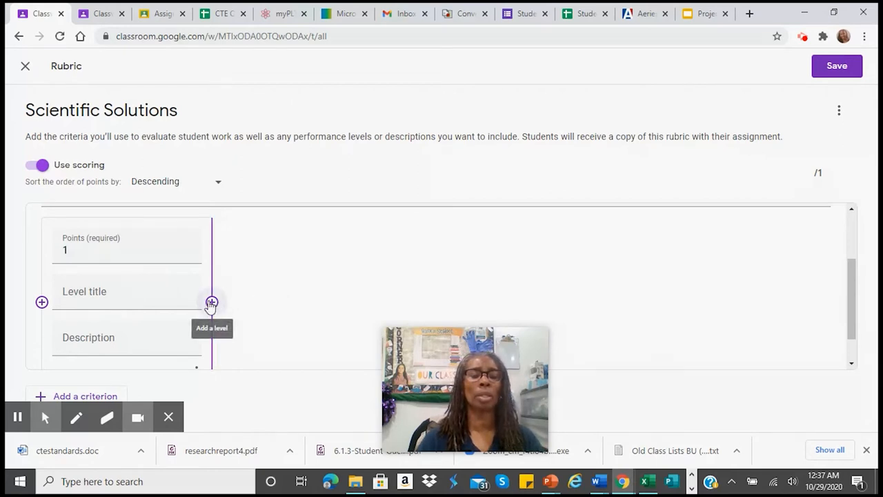
pyautogui.click(211, 302)
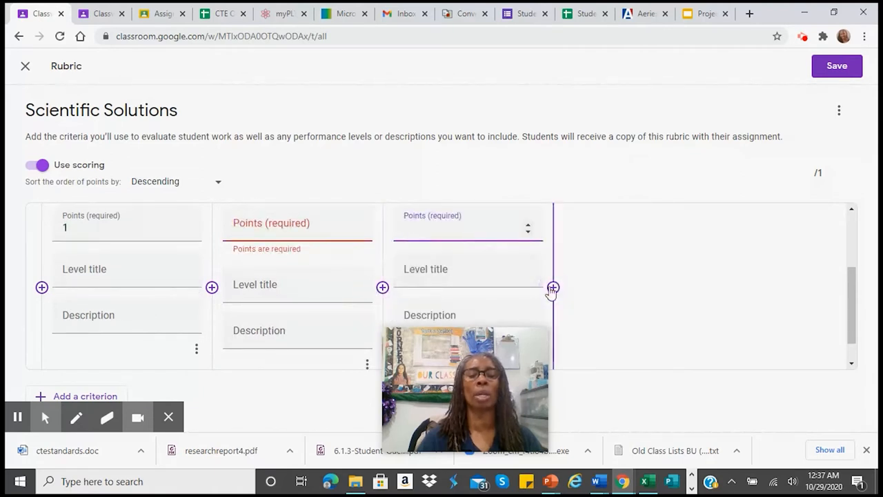
pyautogui.click(552, 287)
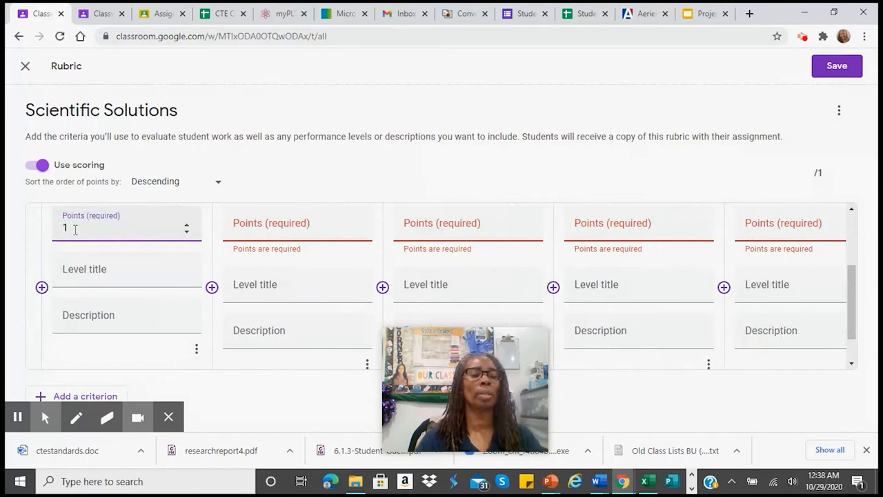
pyautogui.write('4')
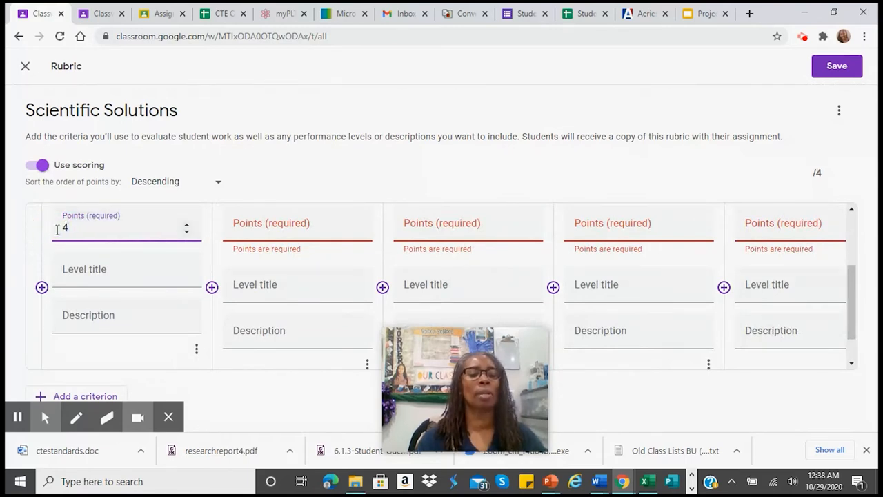
pyautogui.write('3')
pyautogui.click(468, 224)
pyautogui.write('2')
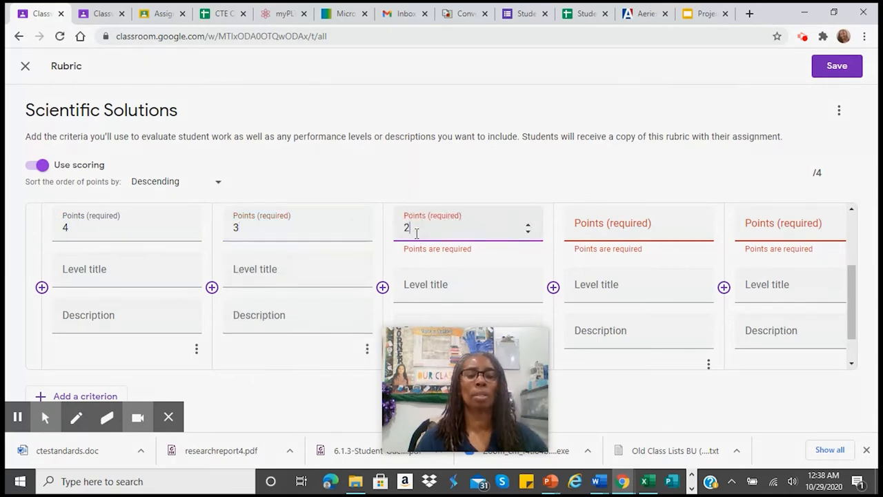
pyautogui.click(638, 227)
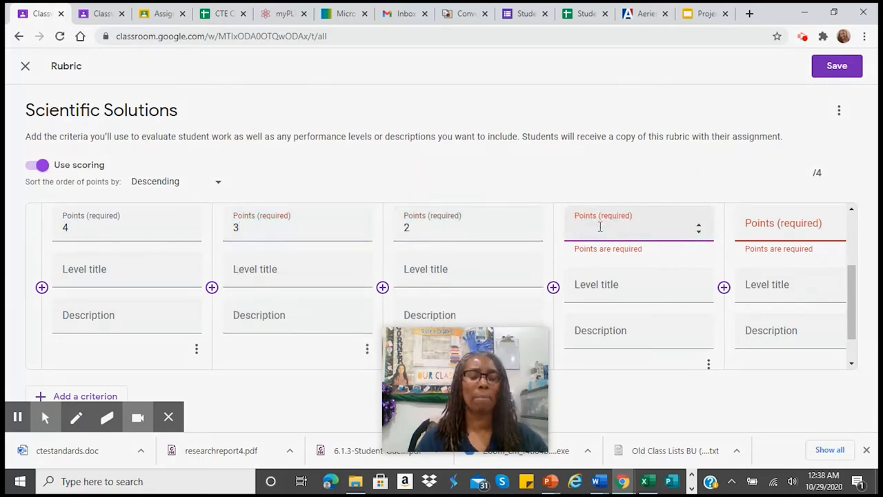
pyautogui.write('1')
pyautogui.click(790, 224)
pyautogui.write('0')
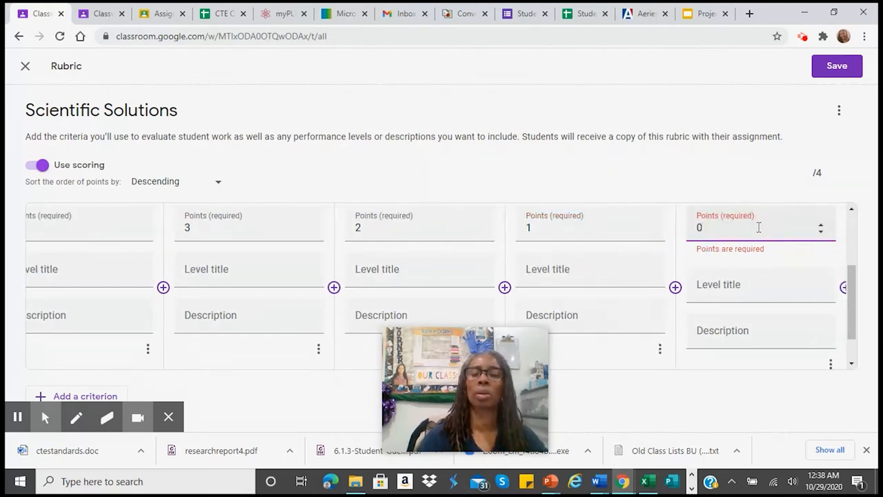
pyautogui.moveTo(675, 407)
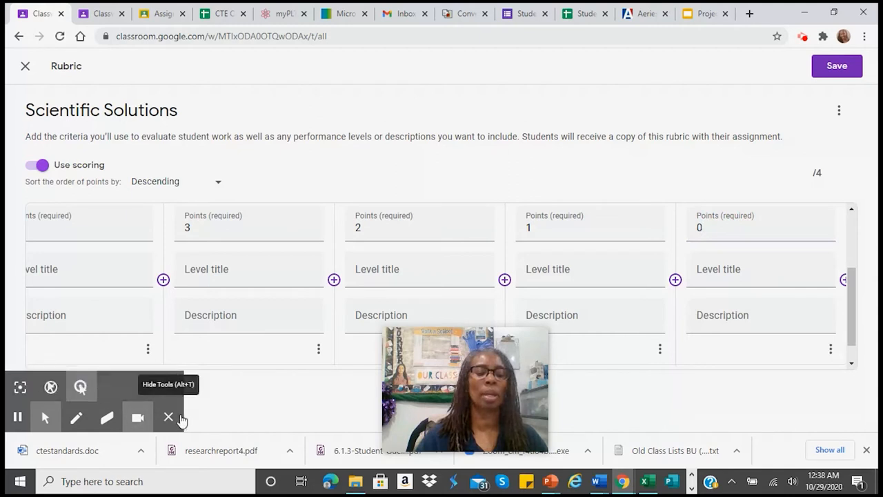
pyautogui.click(168, 416)
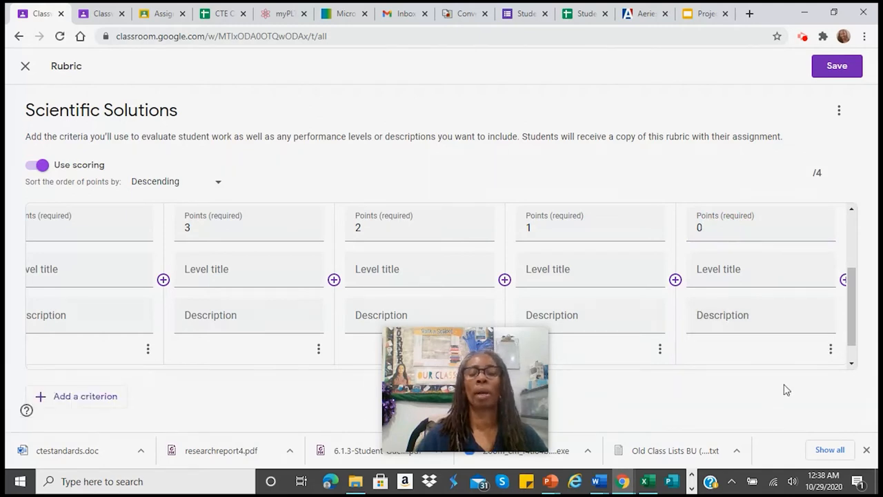
pyautogui.moveTo(687, 349)
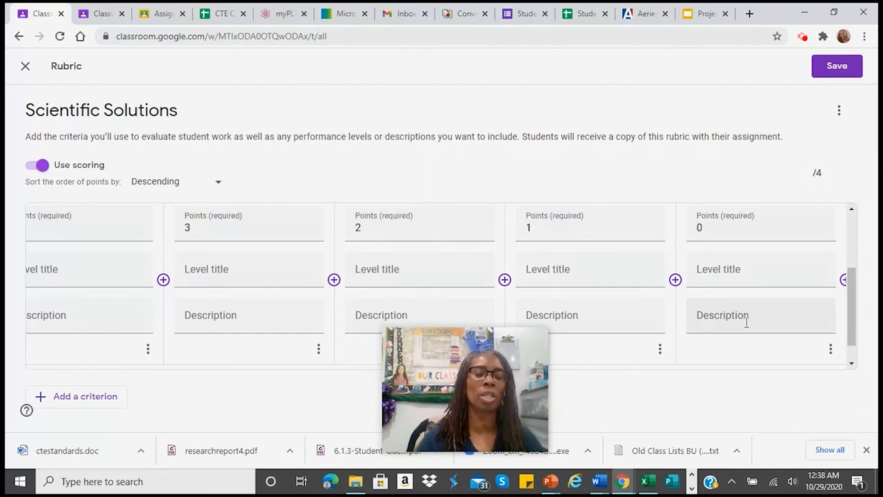
pyautogui.moveTo(351, 402)
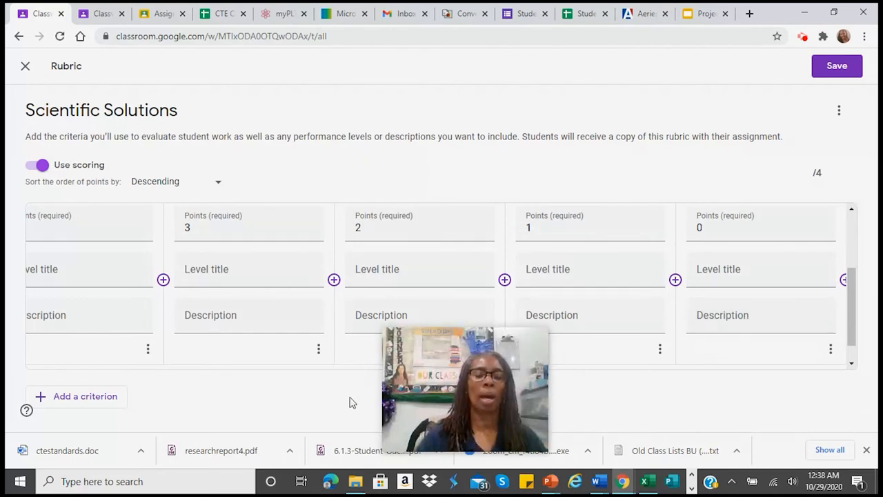
pyautogui.moveTo(241, 404)
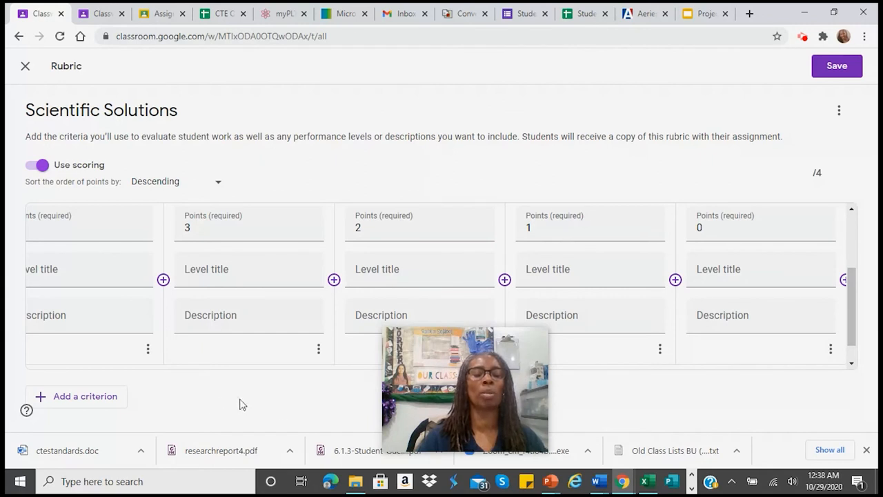
pyautogui.moveTo(221, 427)
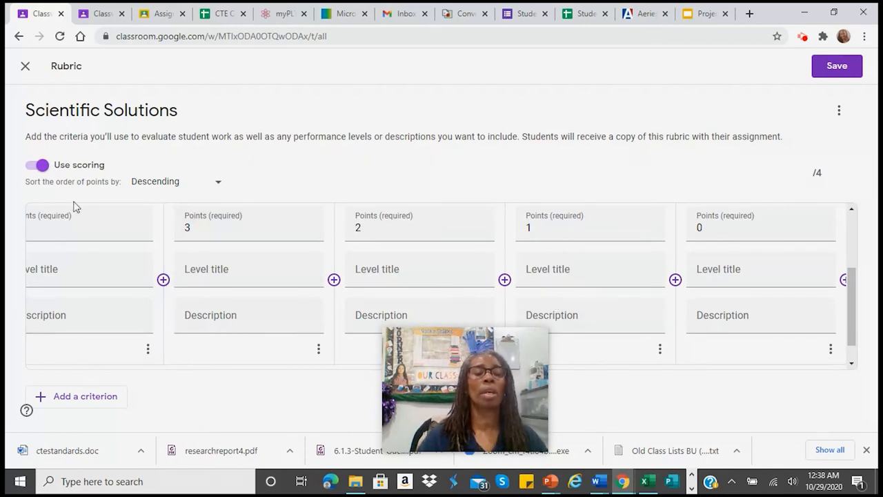
pyautogui.moveTo(560, 252)
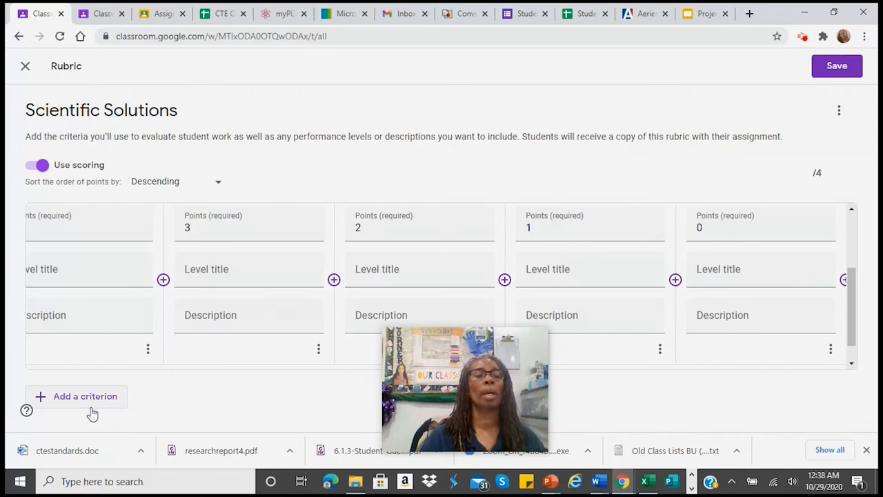
pyautogui.moveTo(99, 26)
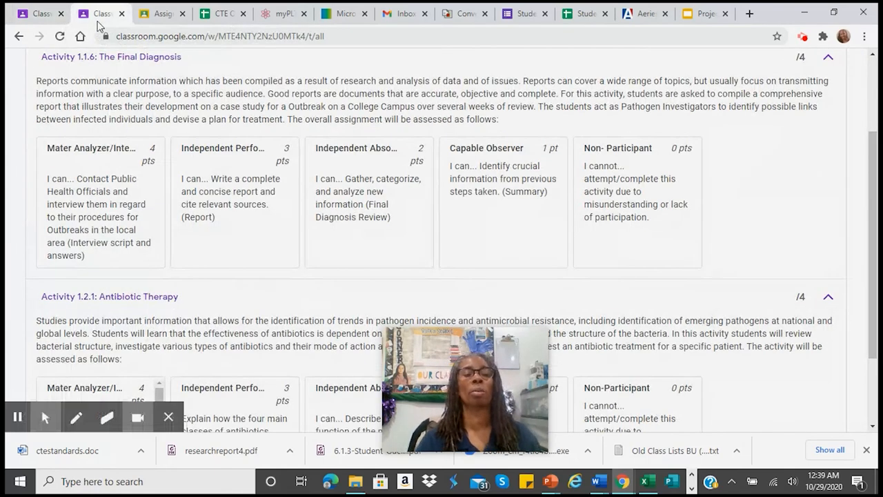
pyautogui.moveTo(110, 418)
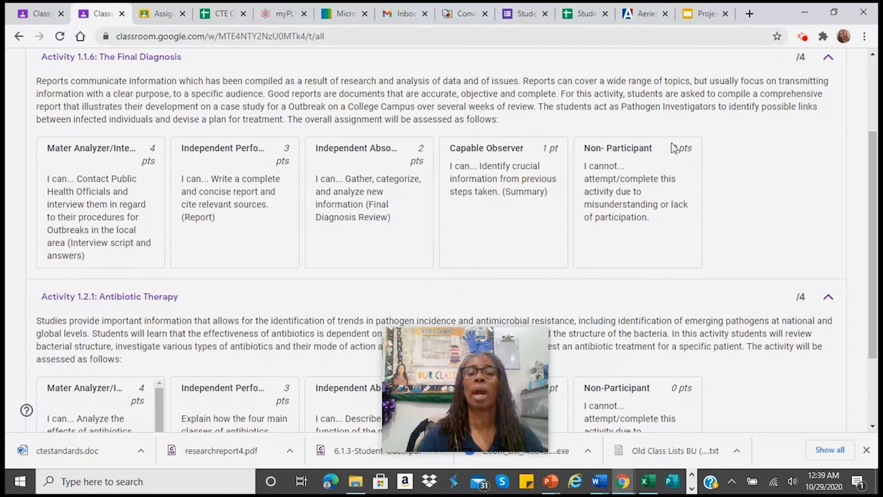
pyautogui.moveTo(123, 186)
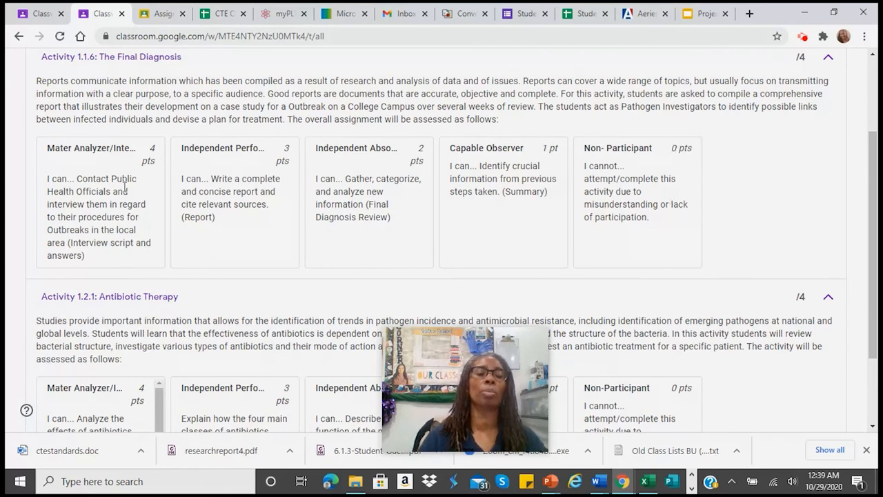
pyautogui.moveTo(650, 170)
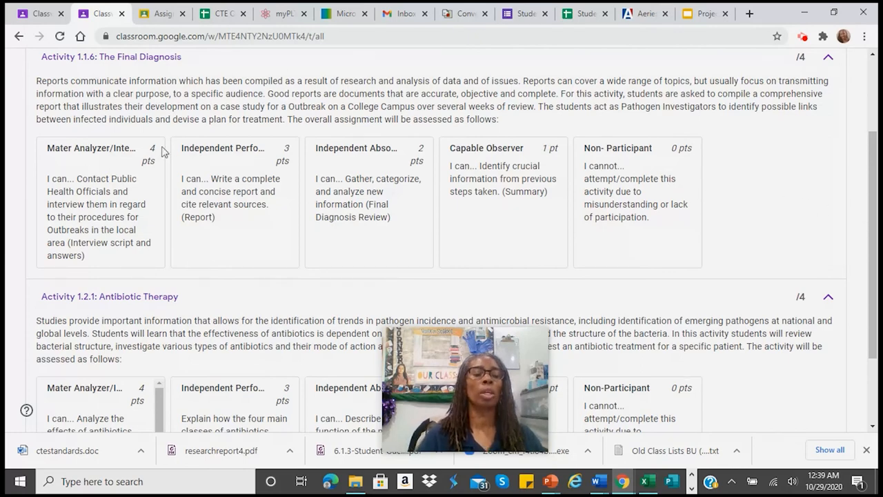
pyautogui.moveTo(207, 277)
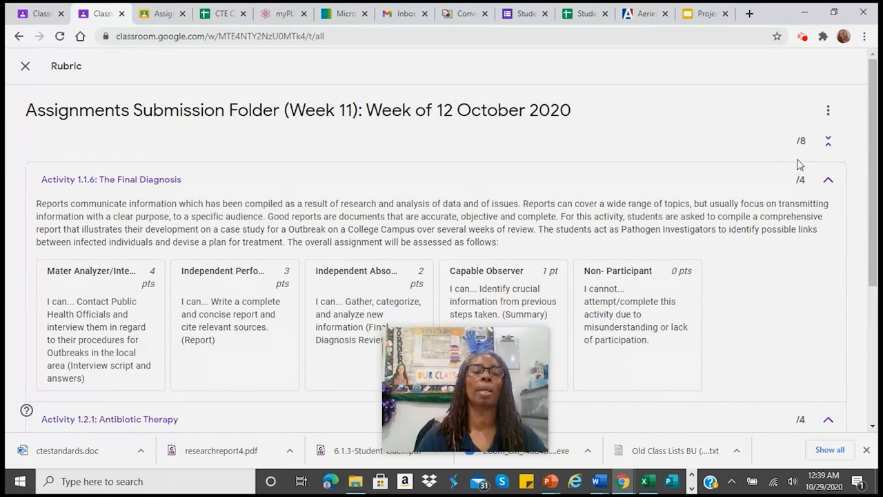
pyautogui.moveTo(25, 66)
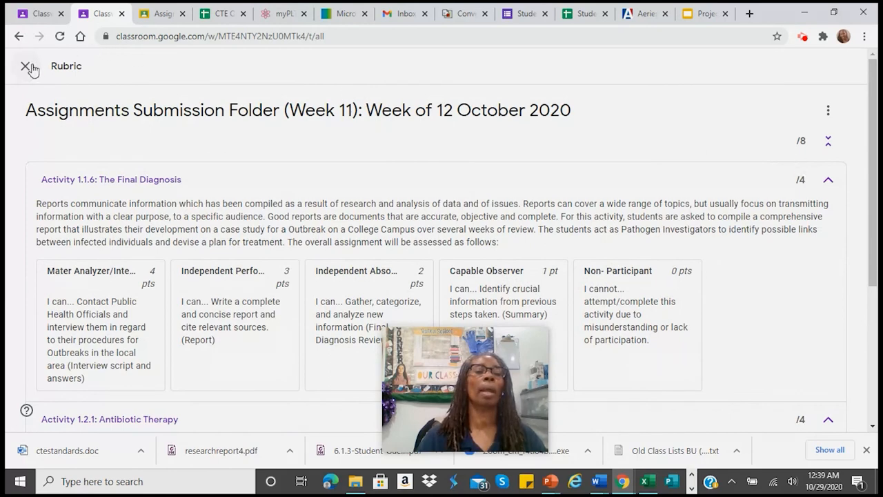
# - Close the example rubric to return to the Bio Medical Interventions Classwork page
pyautogui.click(25, 66)
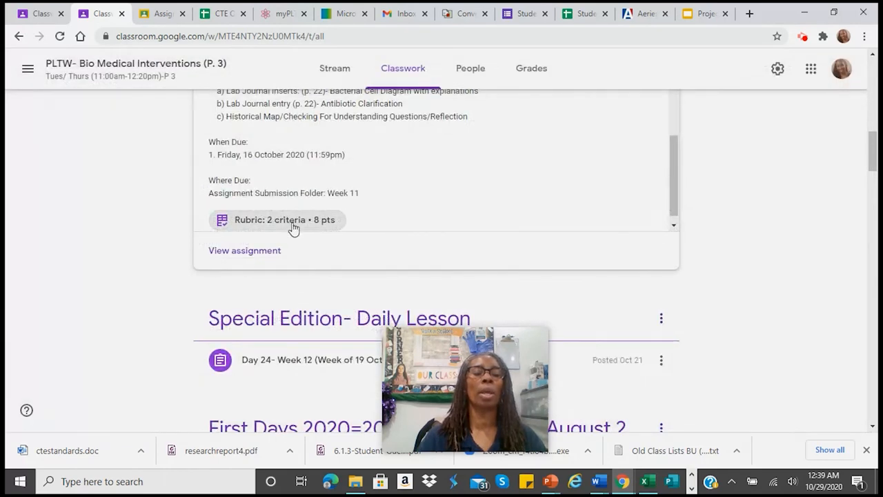
pyautogui.moveTo(229, 239)
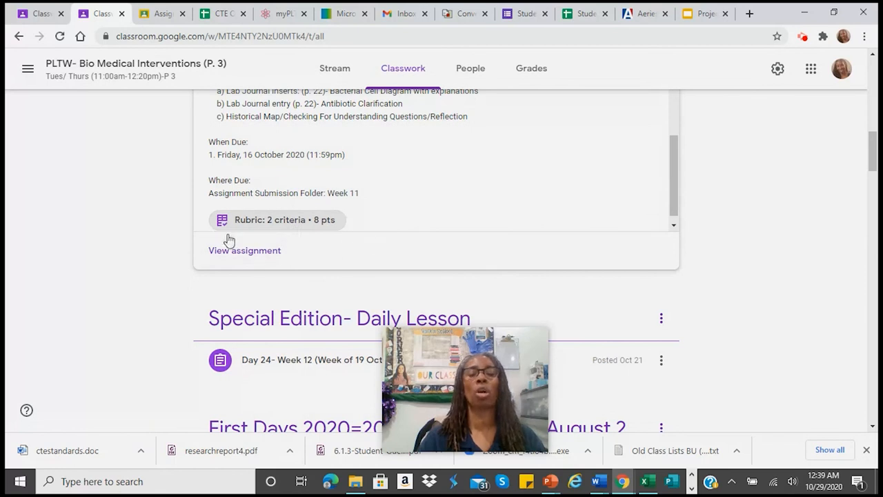